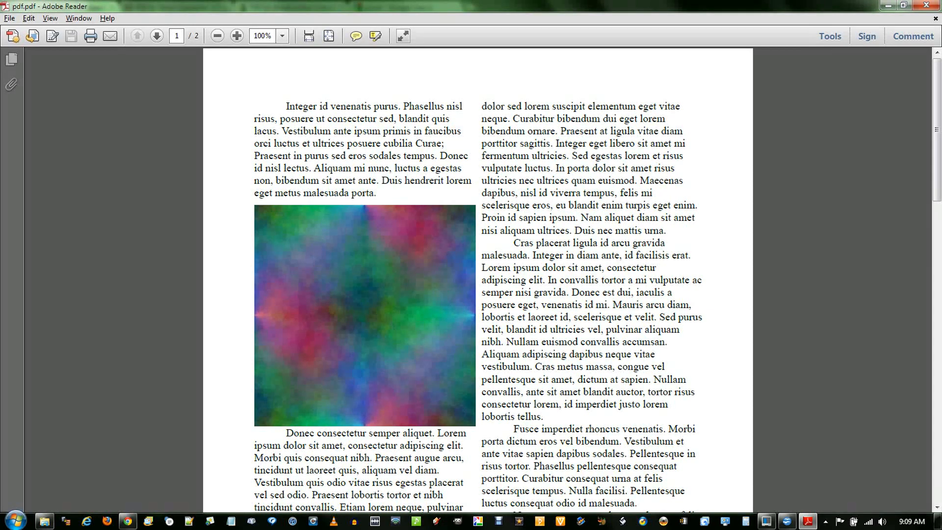
mouse_move(234, 217)
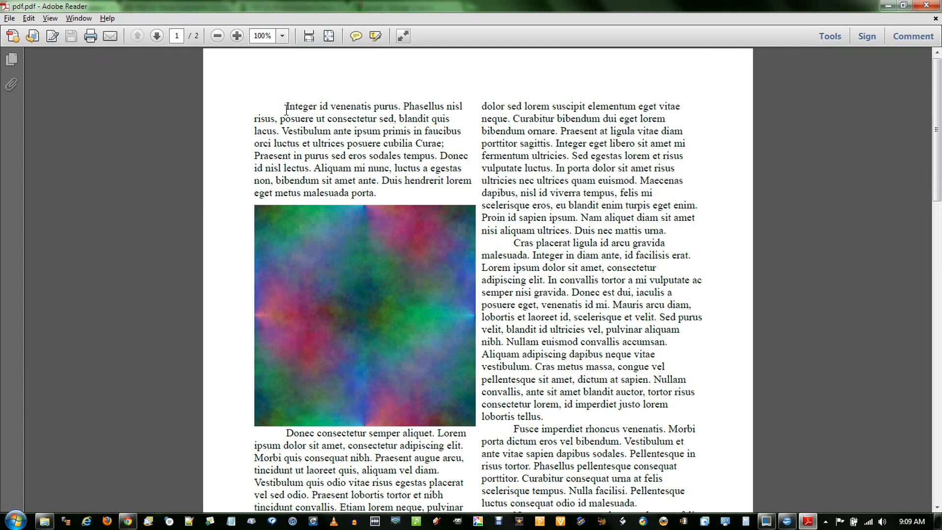
Review the sample PDF's text column and image, then choose pdf.pdf for upload in Zamzar.
left_click_drag(287, 106, 331, 131)
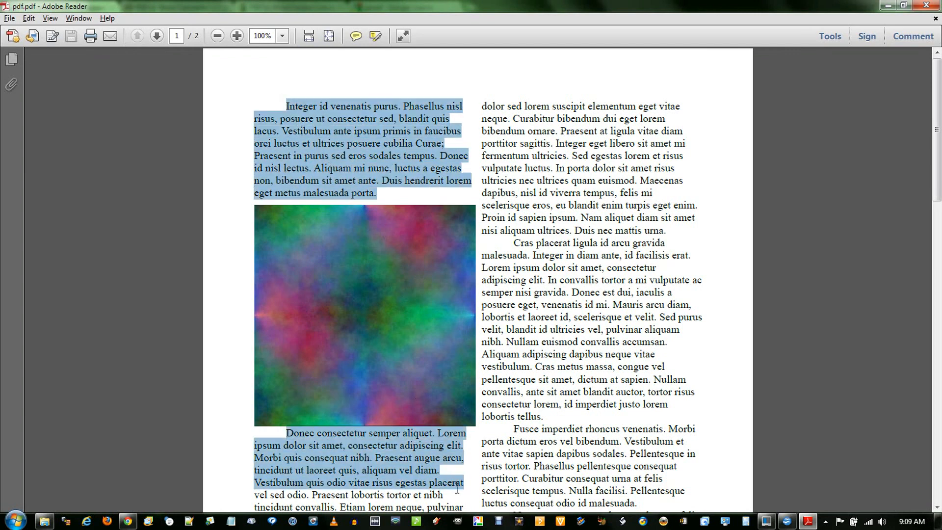
left_click(445, 192)
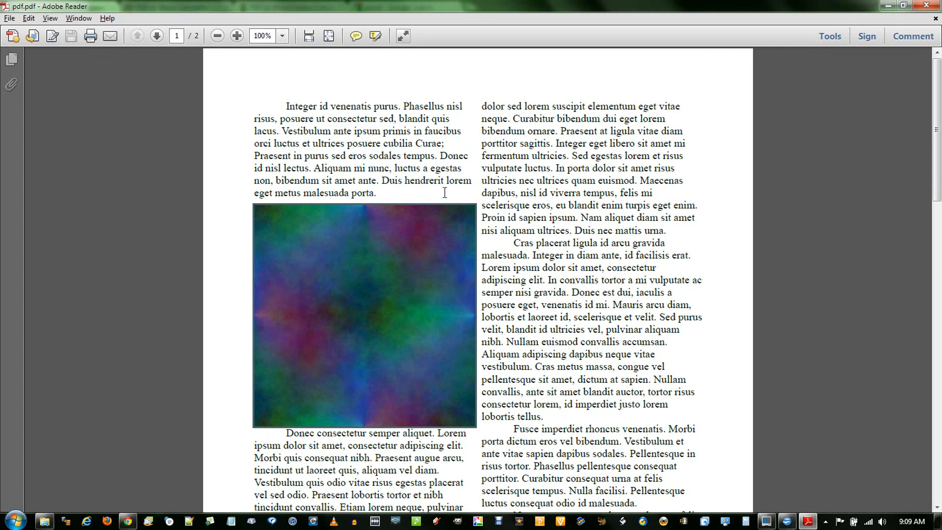
mouse_move(484, 258)
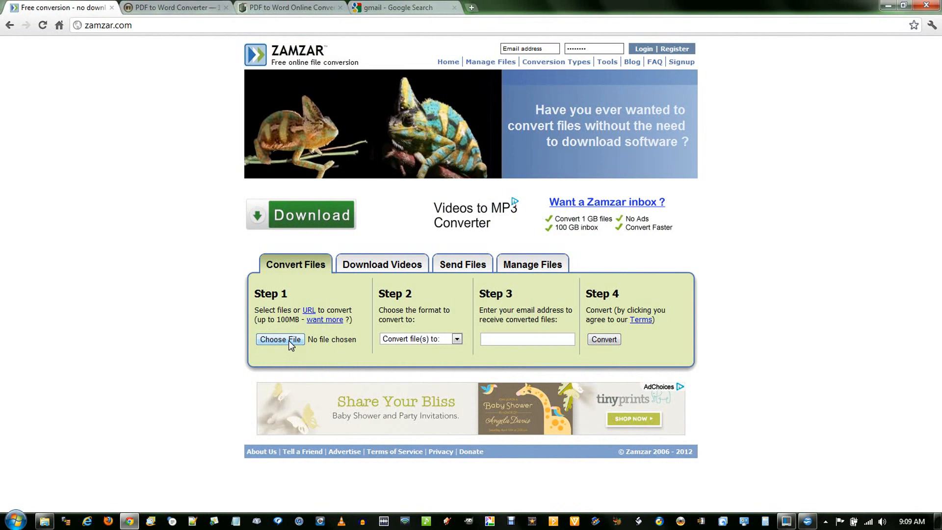
left_click(280, 340)
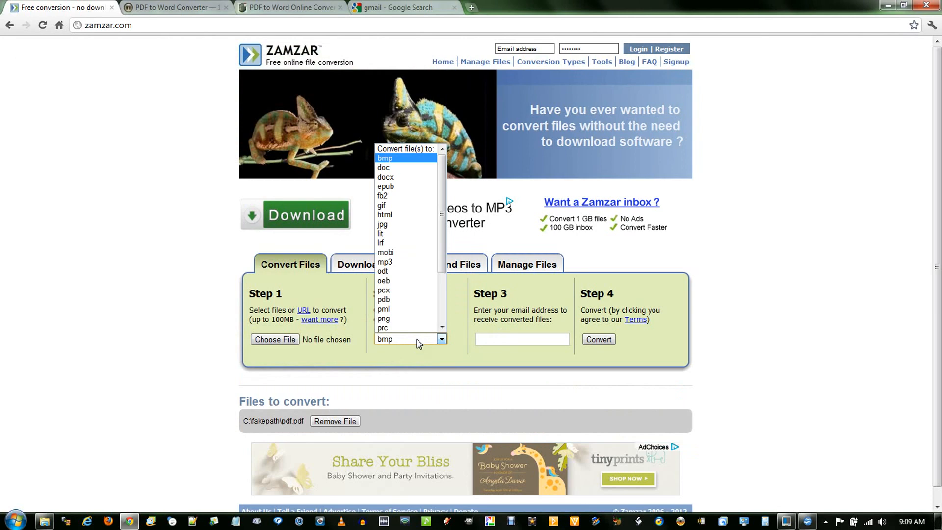
mouse_move(384, 167)
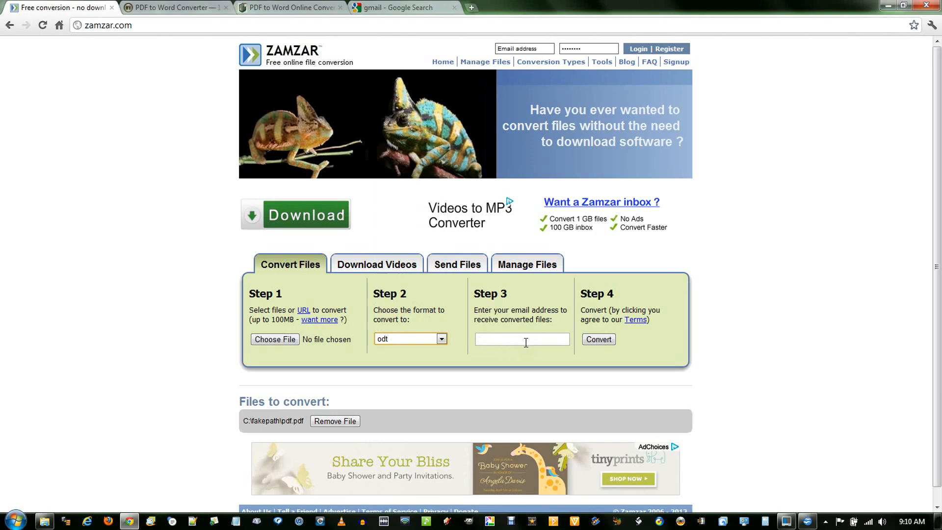
Enter the delivery email and start the PDF to ODT conversion, confirming it.
left_click(521, 339)
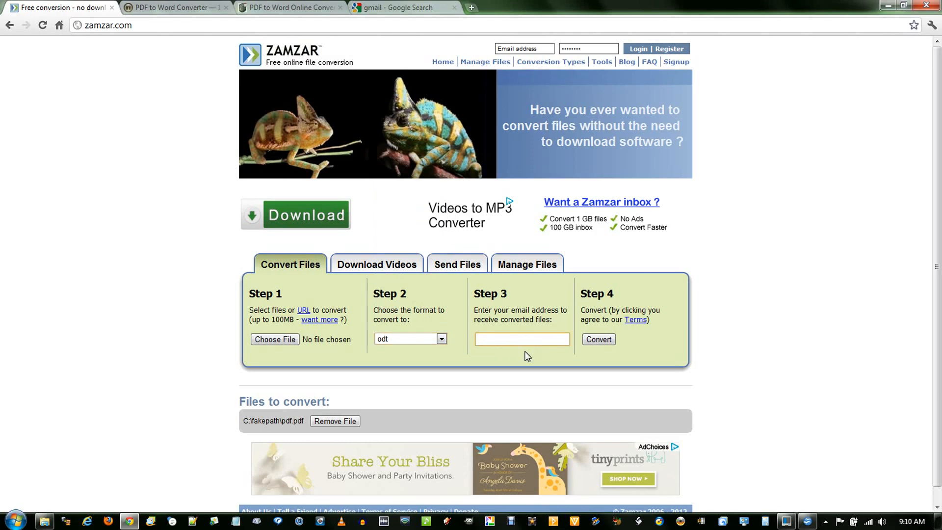
left_click(521, 338)
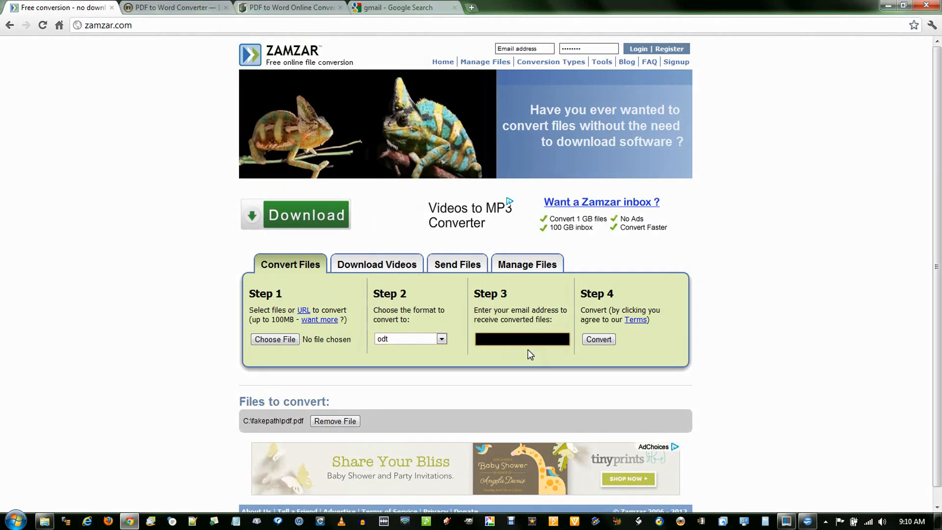
left_click(599, 340)
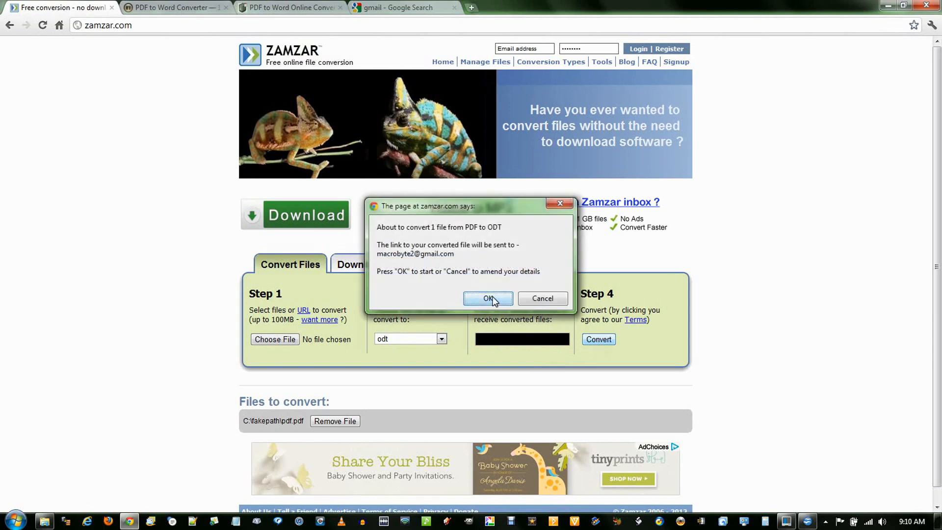
left_click(488, 299)
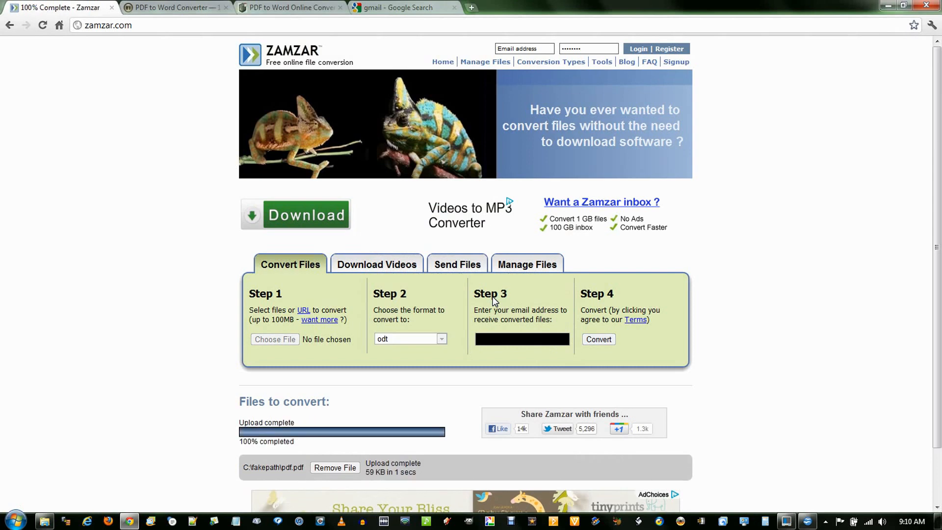
Find the Zamzar email in Gmail and follow its link to the converted pdf.odt.
left_click(598, 339)
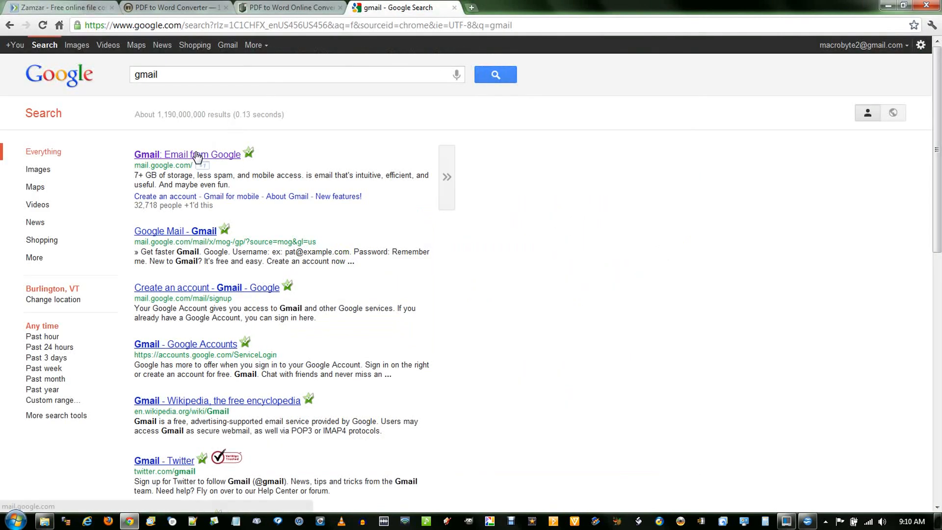
left_click(187, 154)
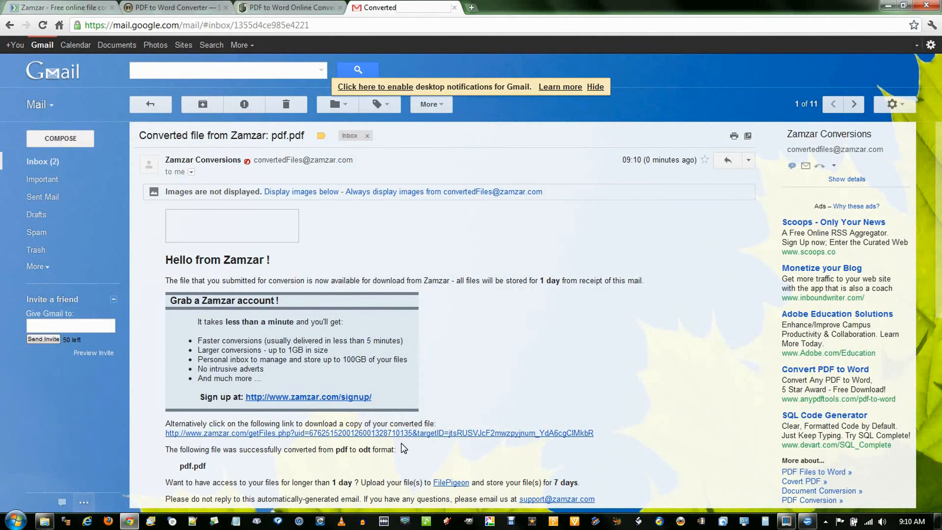
left_click(379, 433)
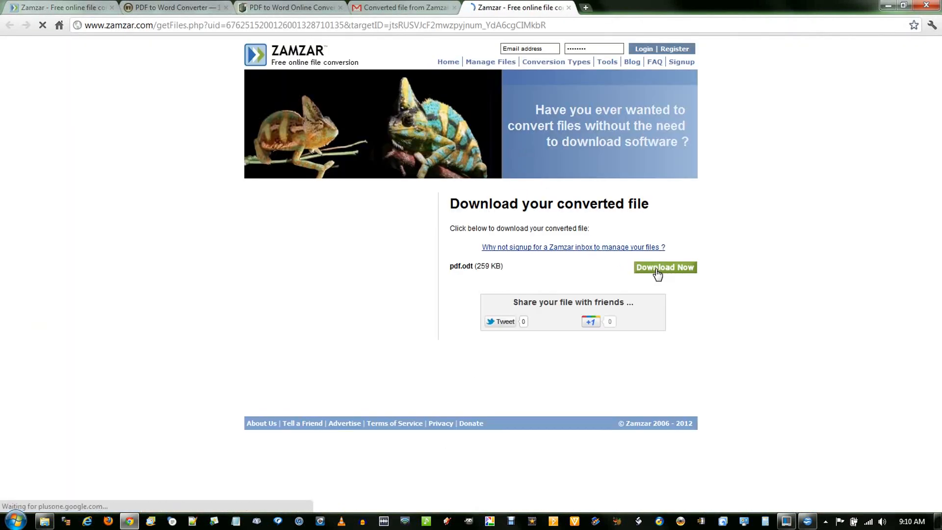
Download pdf.odt as 'odt zamzar' into the new folder and open it in Writer.
left_click(664, 267)
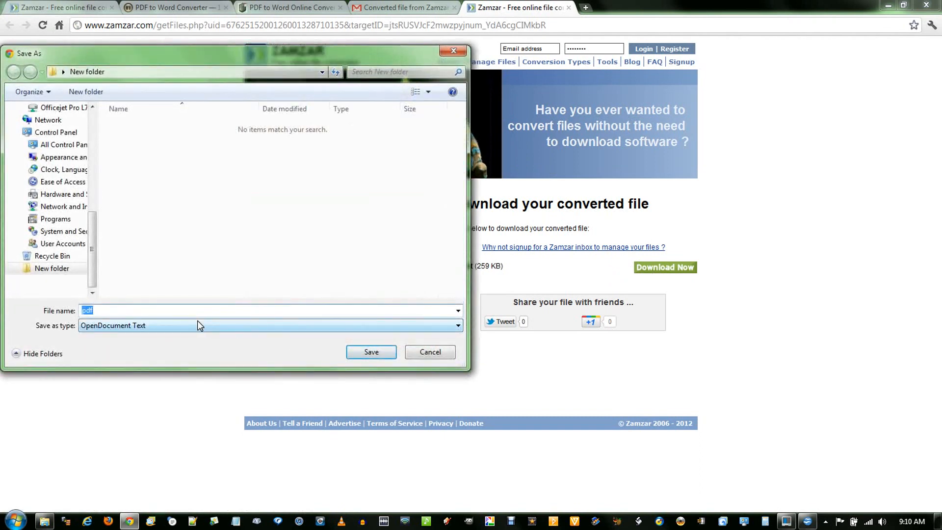
type("odt")
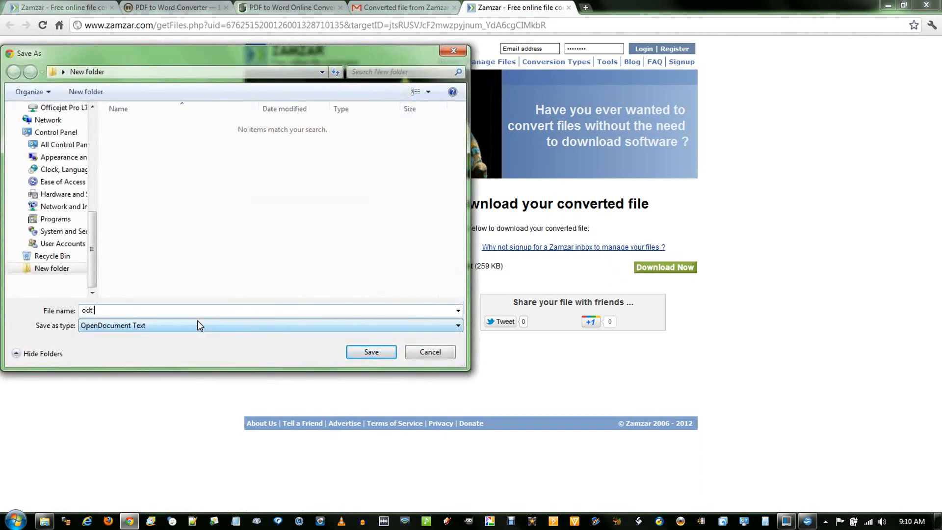
type("zamzar")
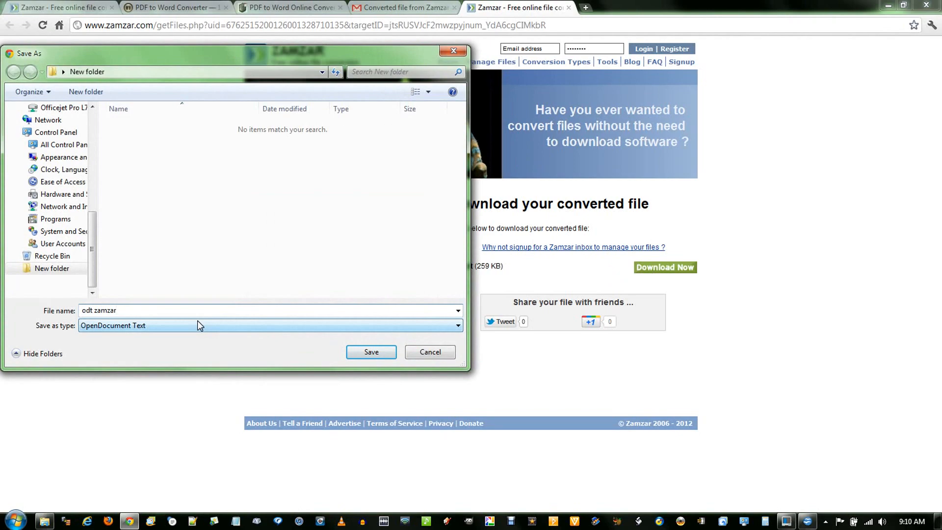
left_click(371, 351)
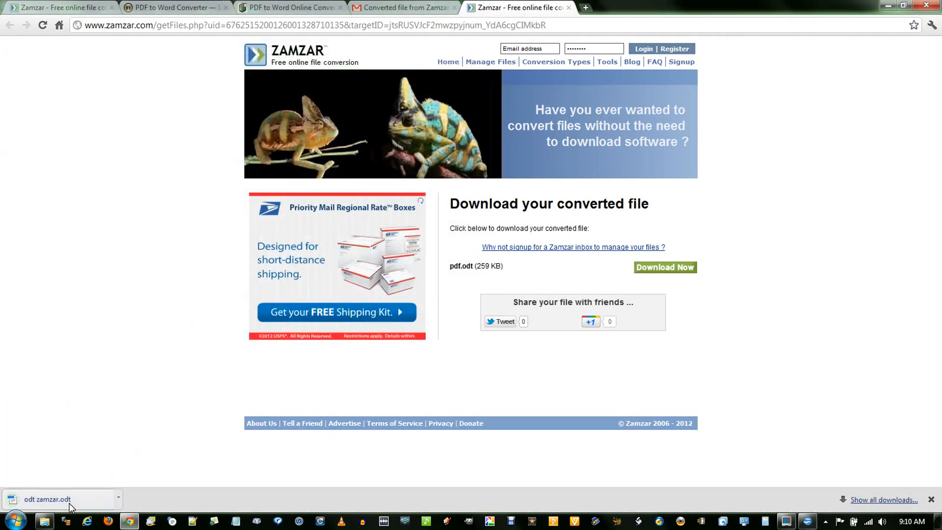
left_click(47, 500)
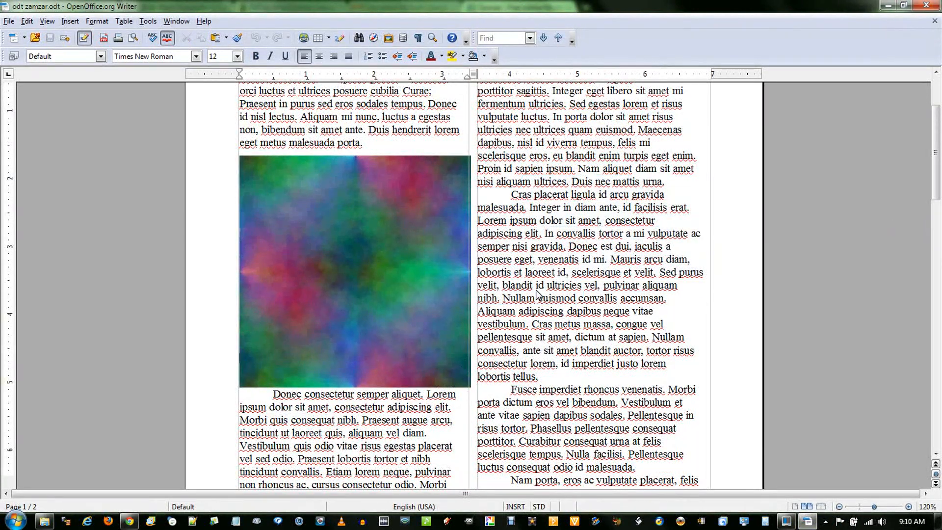
Scroll through odt zamzar in Writer to confirm the columns and image survived.
scroll("down", 3)
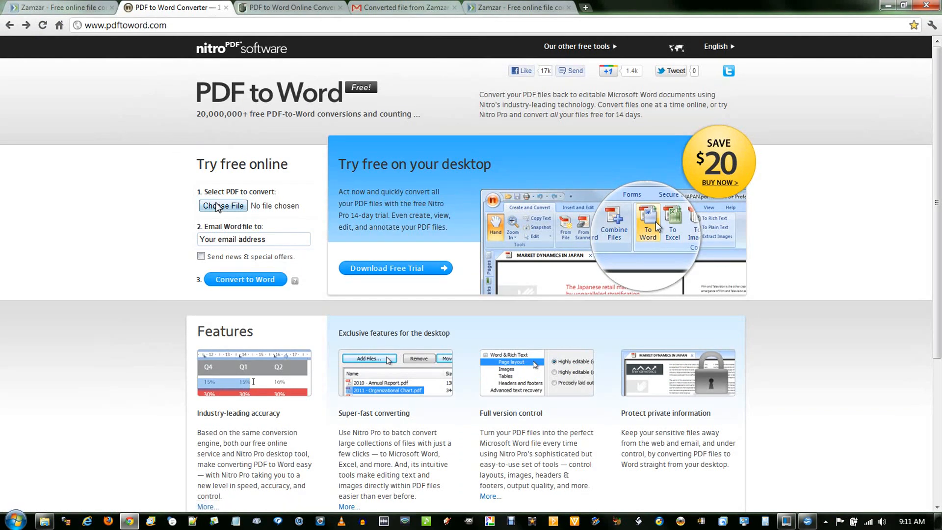
mouse_move(399, 191)
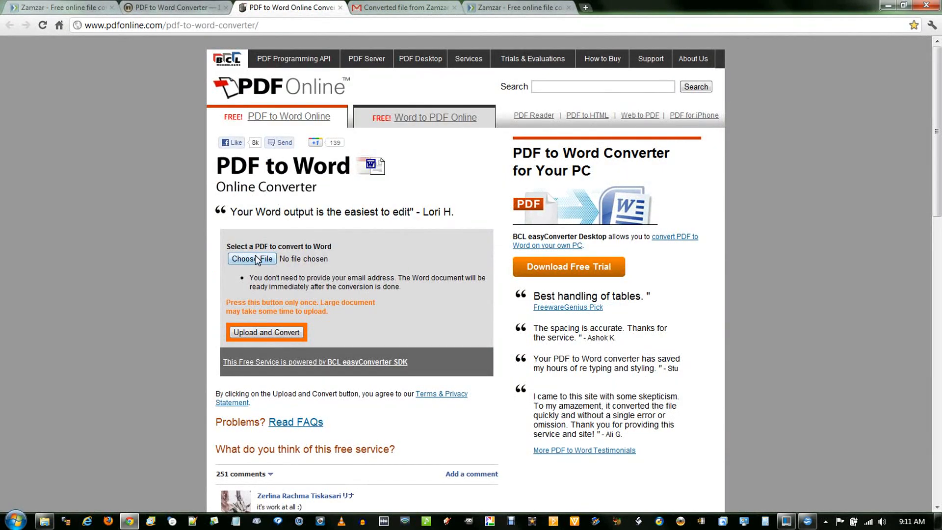
Upload pdf.pdf to PDF Online and convert it to Word.
left_click(252, 258)
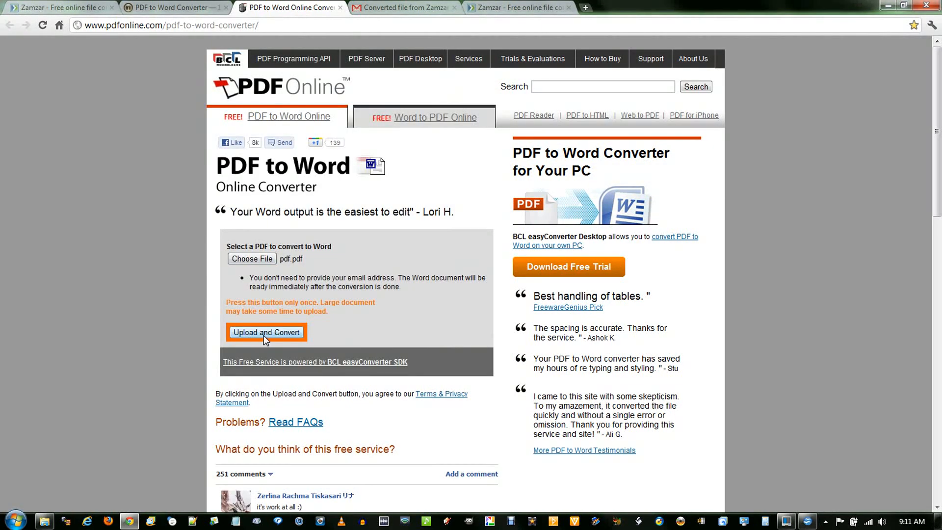
left_click(266, 333)
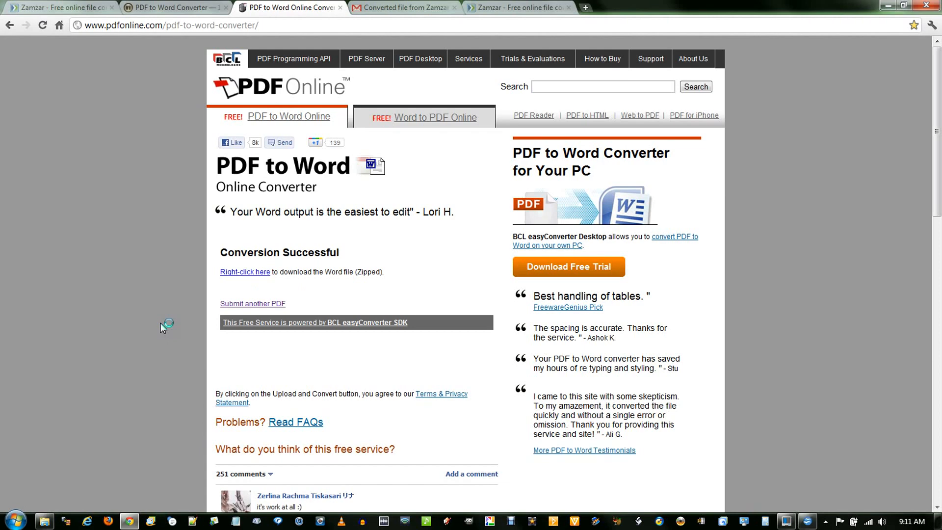
Save the zipped Word result via Save link as, named 'zip', in the new folder.
right_click(244, 272)
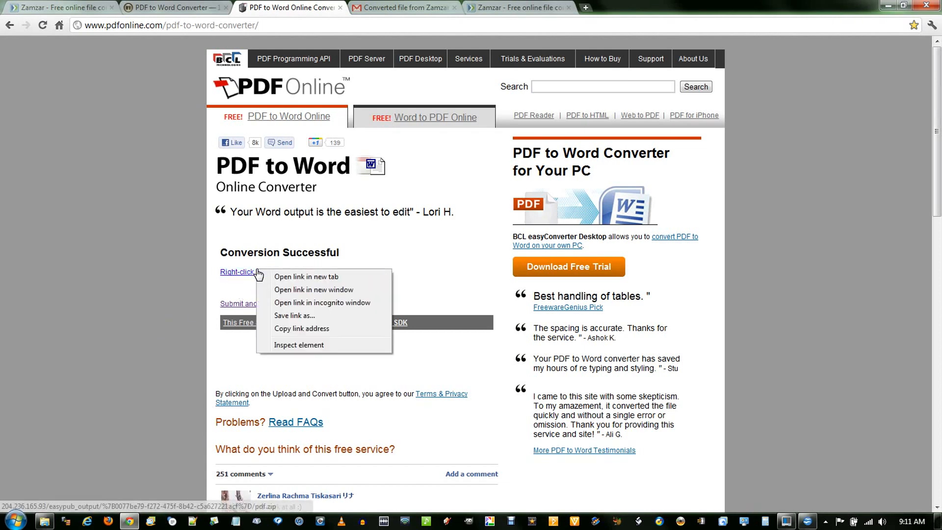
mouse_move(326, 321)
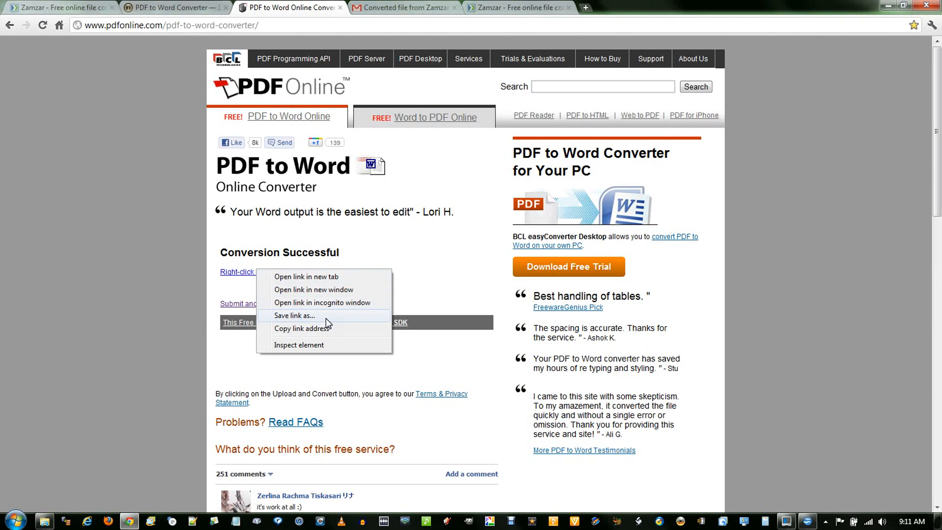
left_click(294, 315)
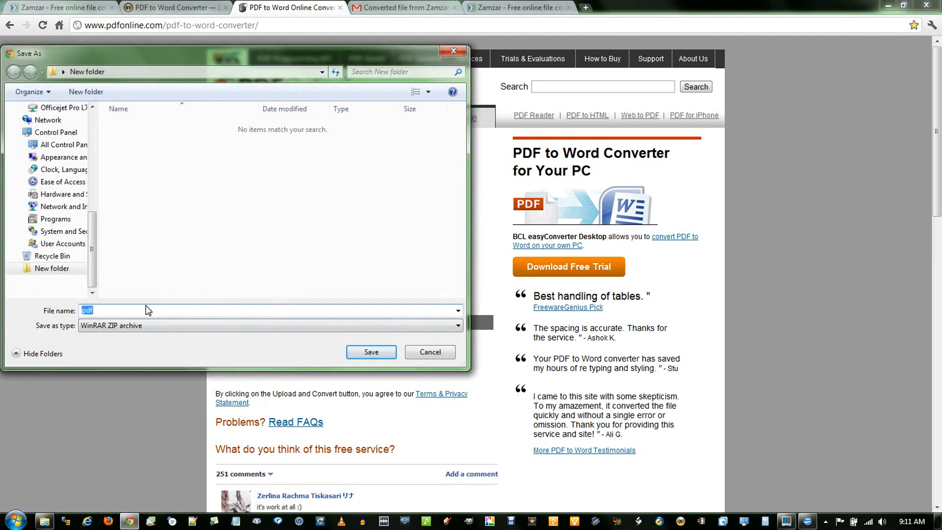
type("zip")
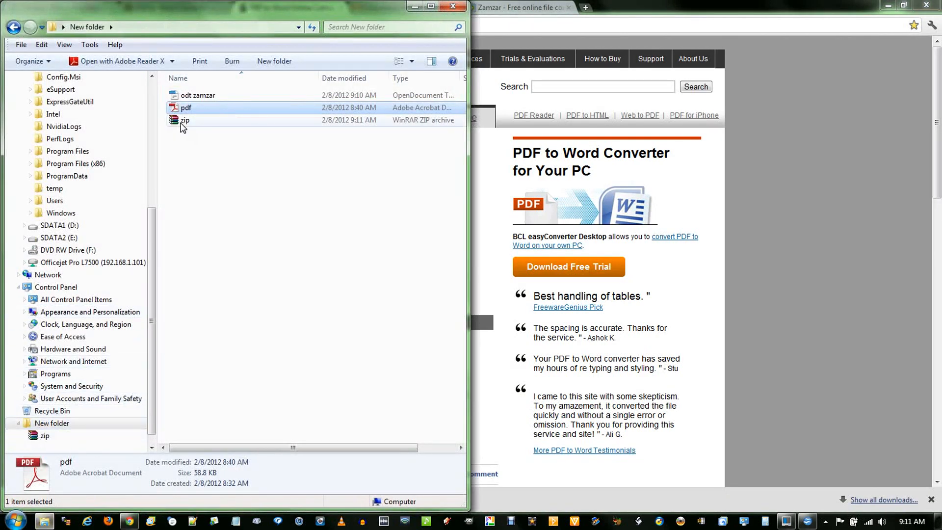
Extract pdf_new.rtf from the zip into the new folder beside odt zamzar and pdf.
right_click(185, 120)
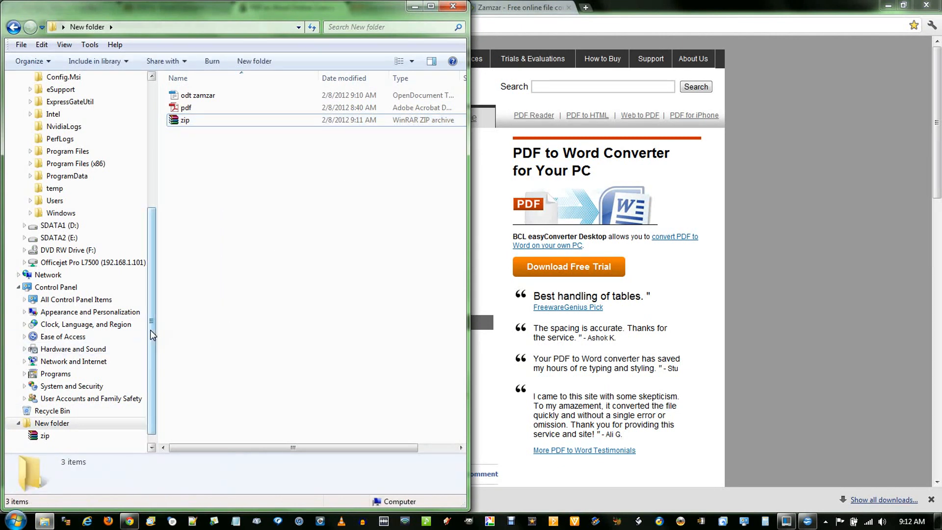
double_click(186, 120)
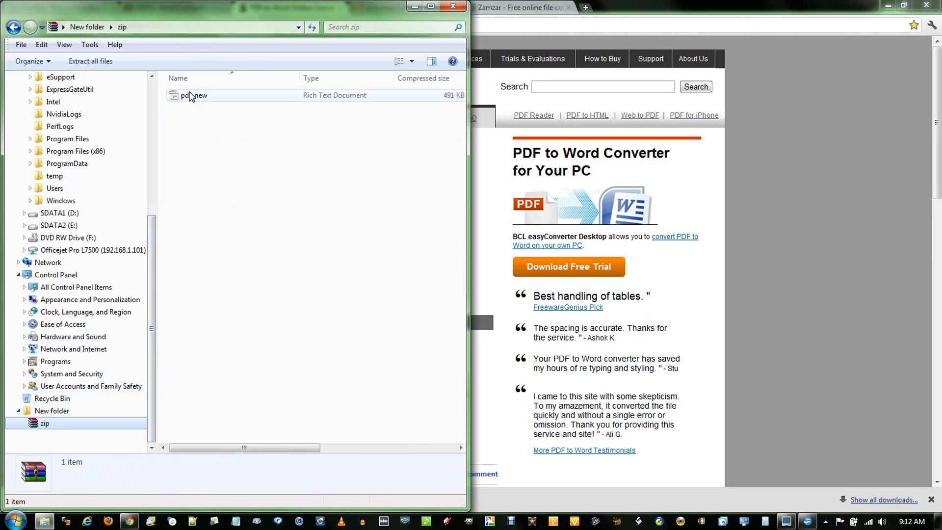
left_click(194, 96)
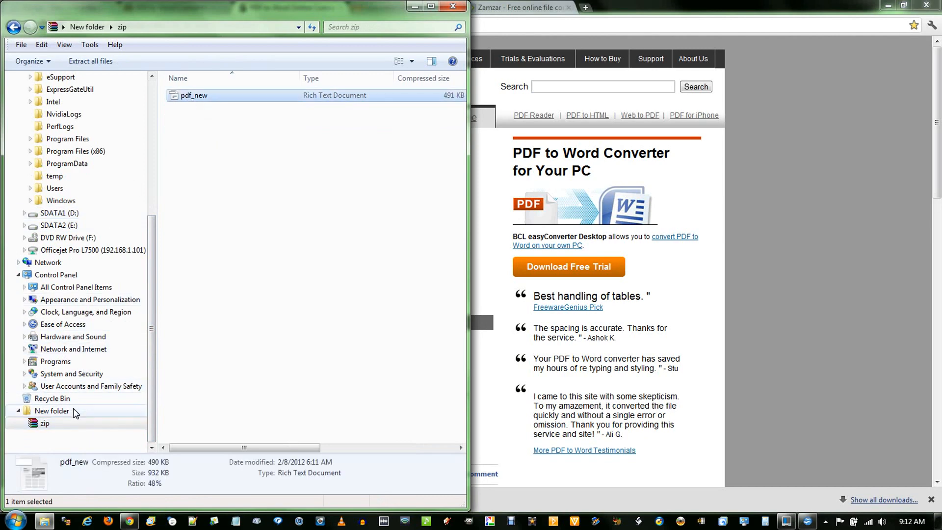
left_click(52, 410)
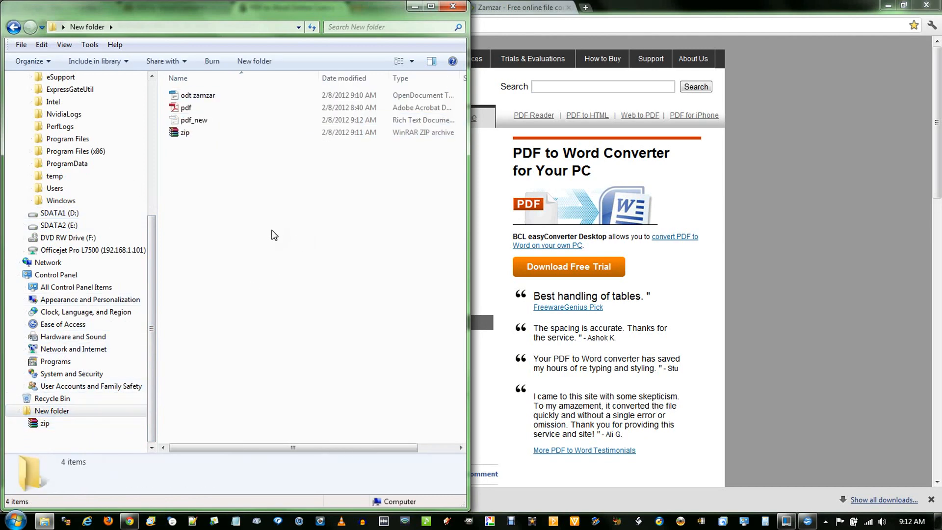
left_click(197, 95)
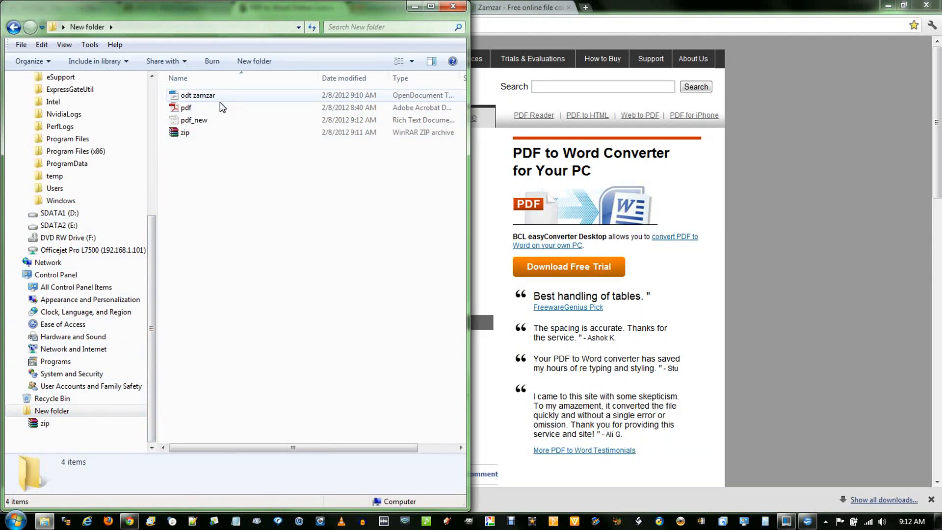